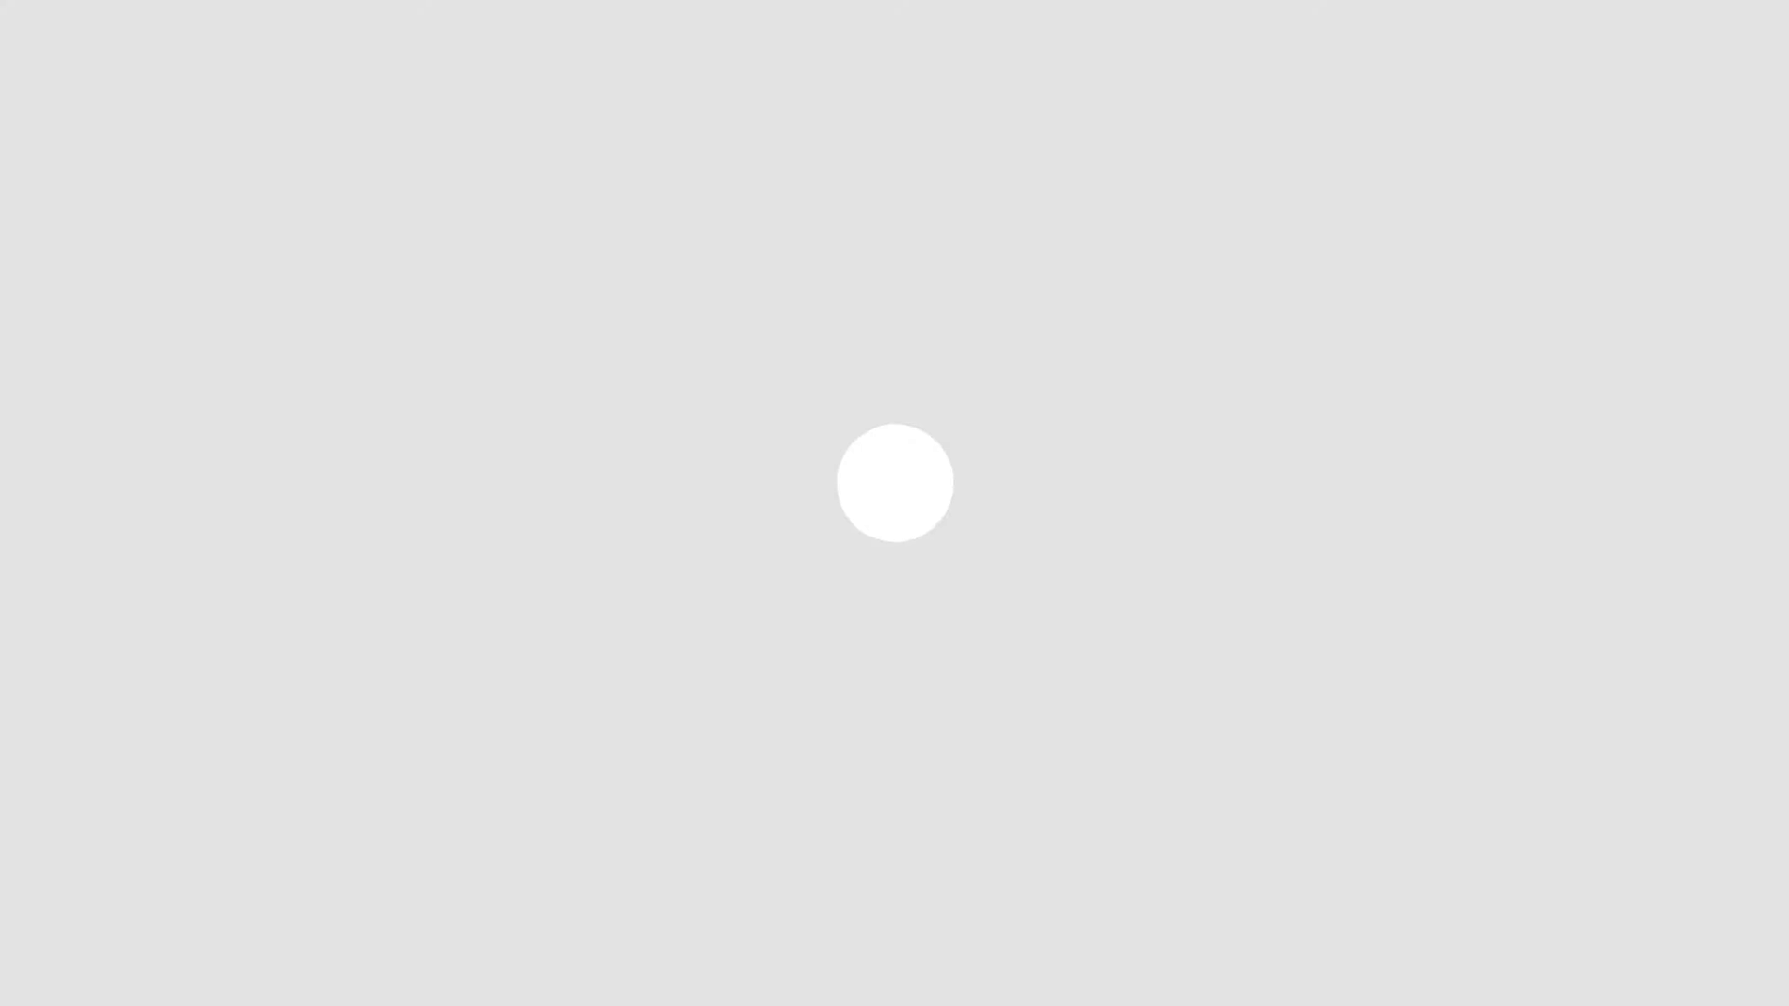
{"action": "type", "text": "PLANNING & SCH"}
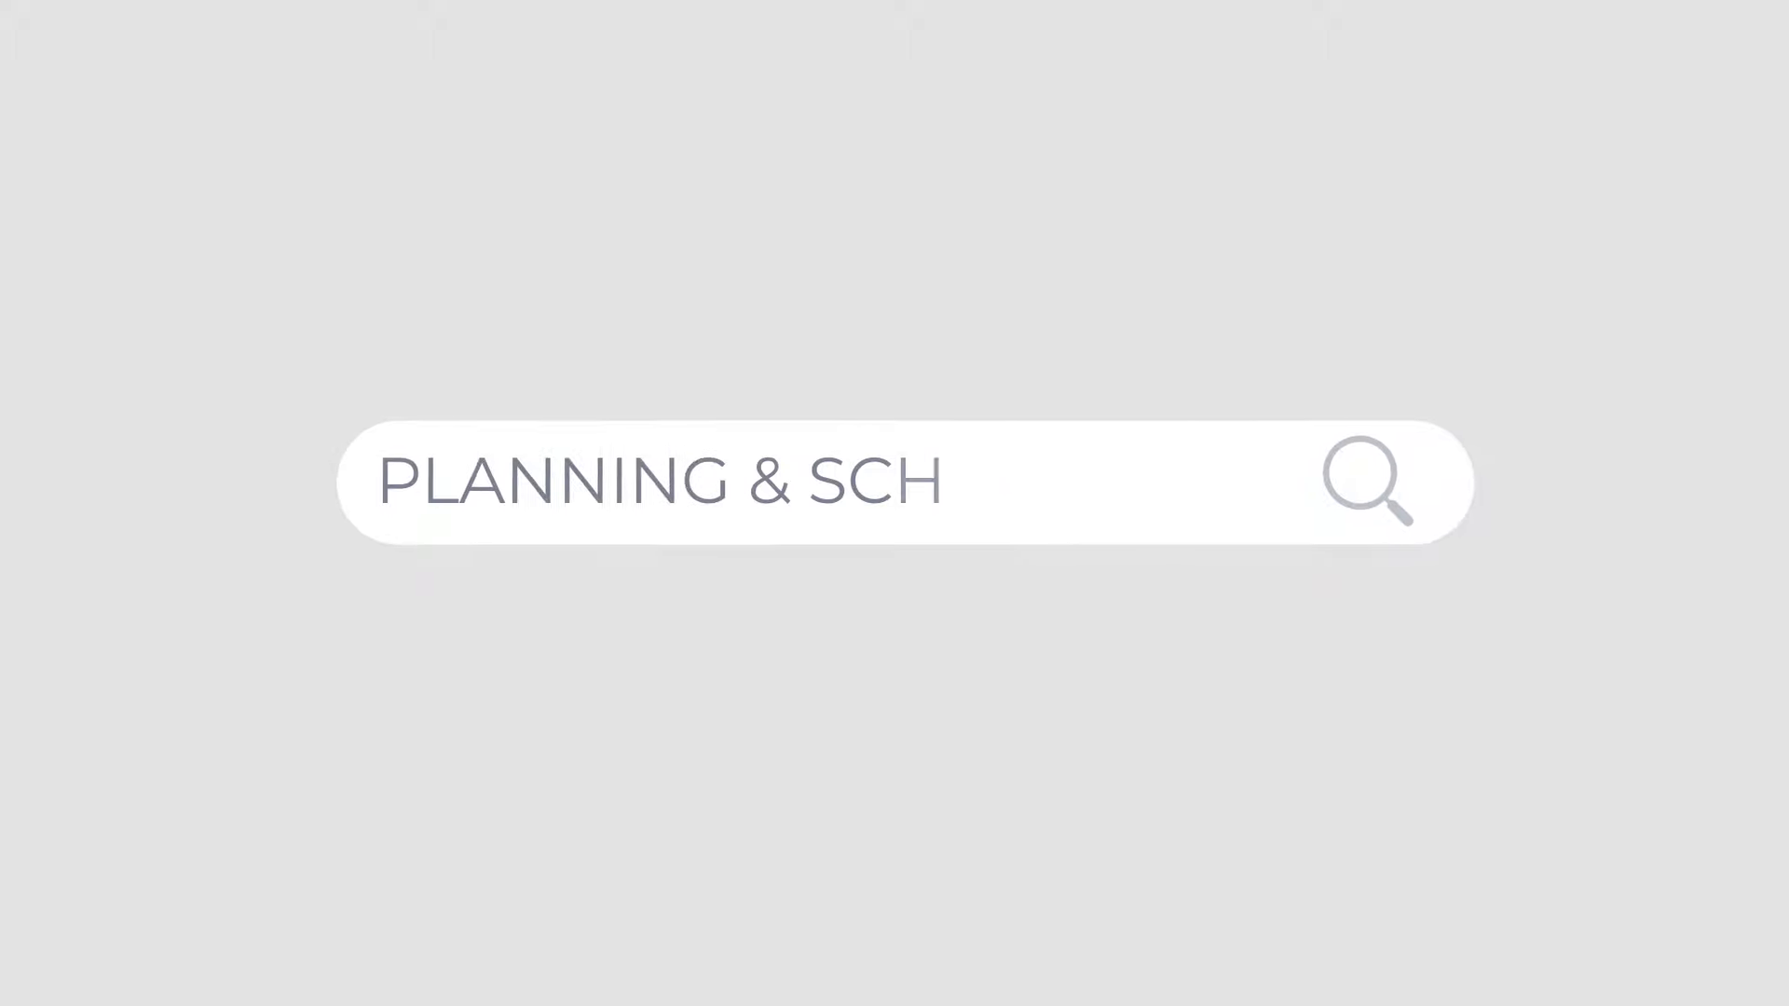